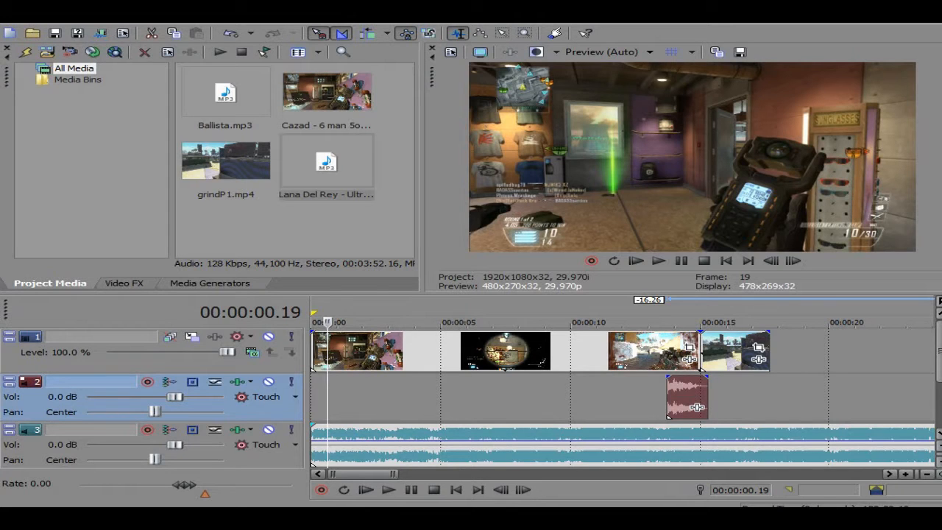
pyautogui.moveTo(680, 261)
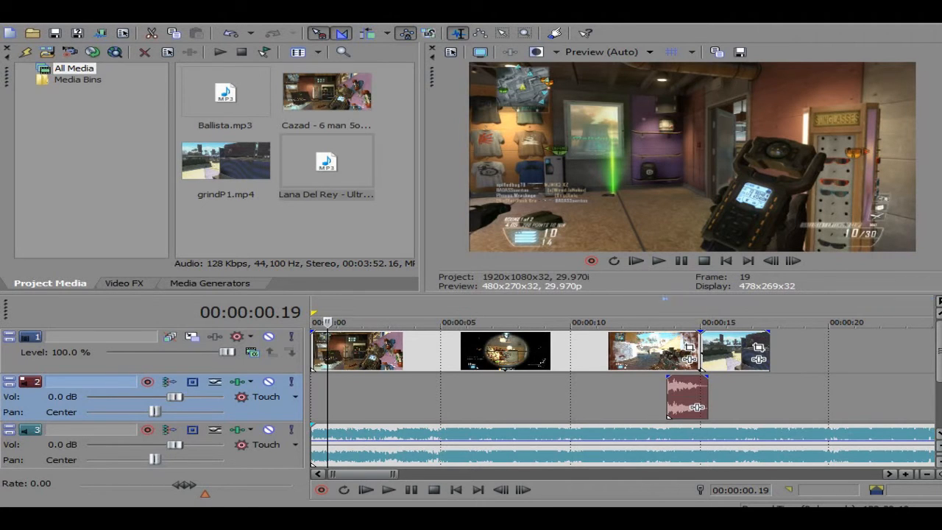
# Step: Shift the gun sound earlier and confirm a 4.000 playback rate on the grindP1 clip
pyautogui.moveTo(689, 397); pyautogui.dragTo(669, 397)
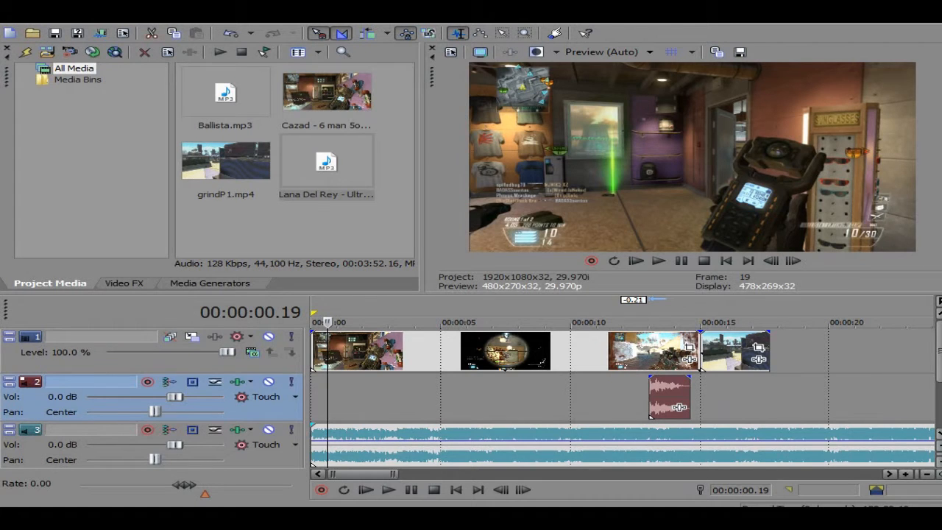
pyautogui.click(657, 321)
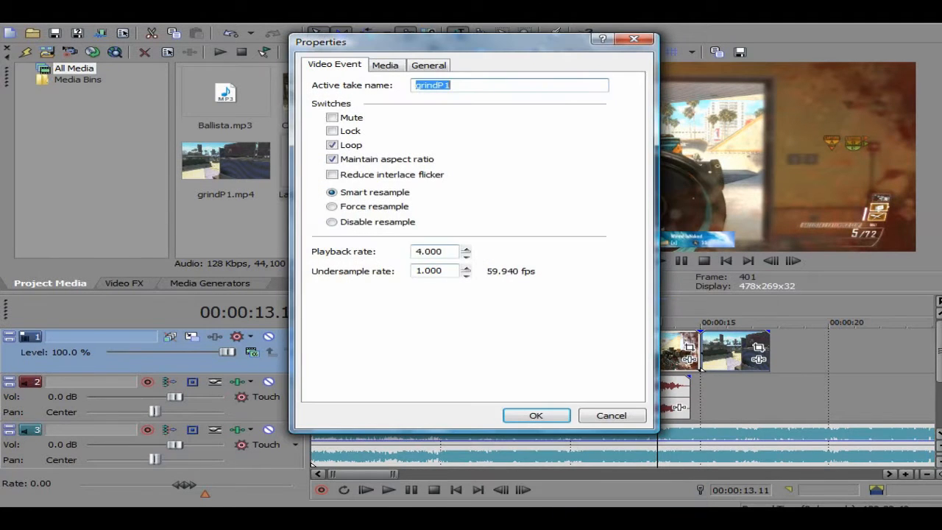
pyautogui.click(536, 415)
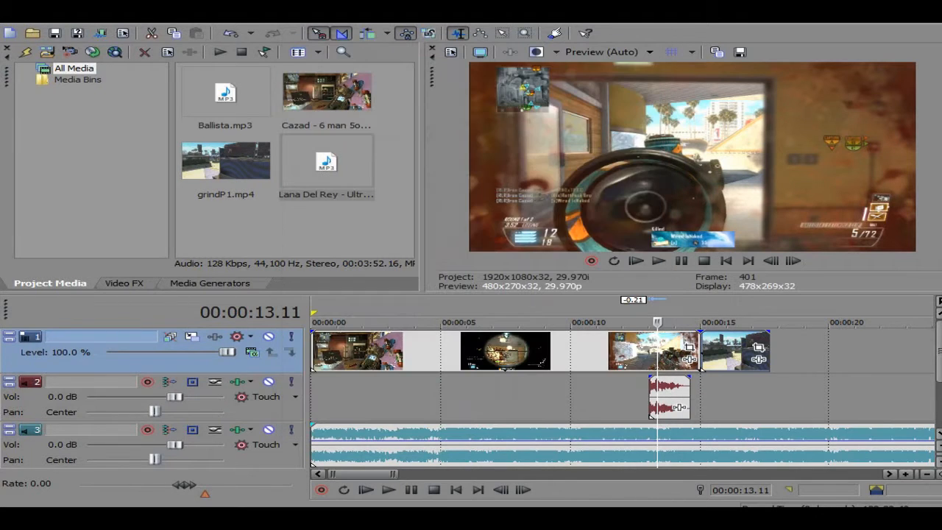
# Step: Play from the start and step back frame by frame to locate the shot near four seconds
pyautogui.click(456, 489)
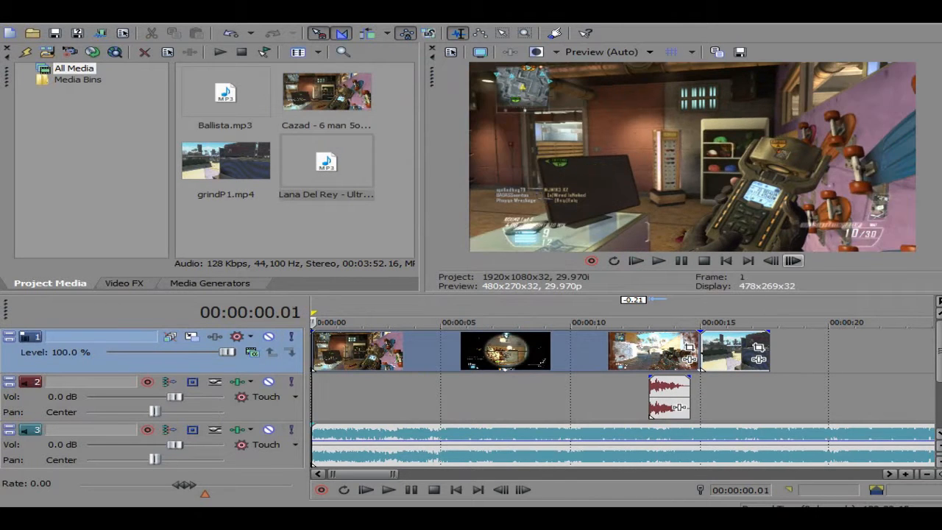
pyautogui.click(657, 259)
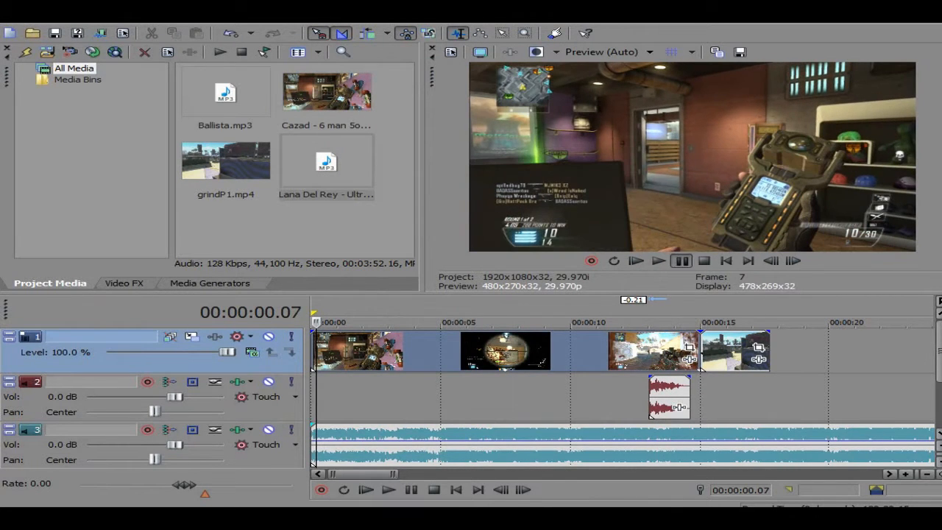
pyautogui.click(389, 488)
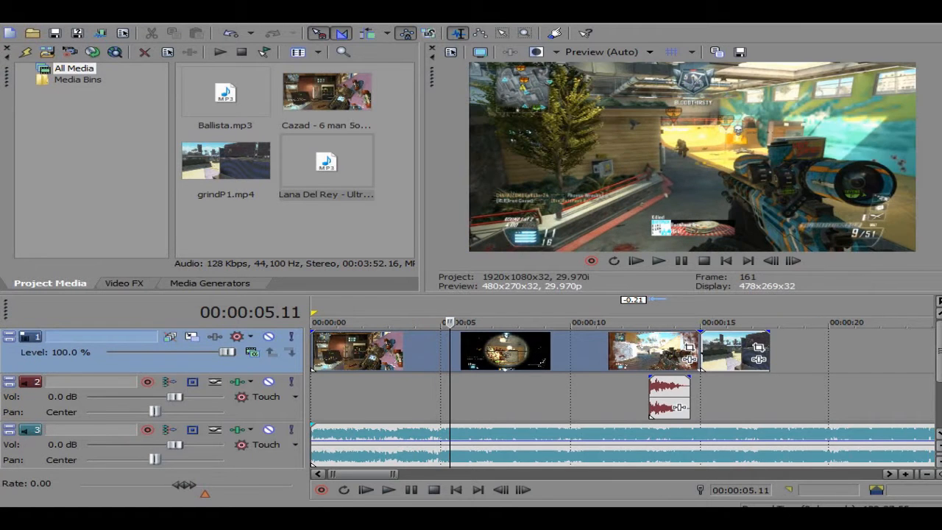
pyautogui.click(771, 260)
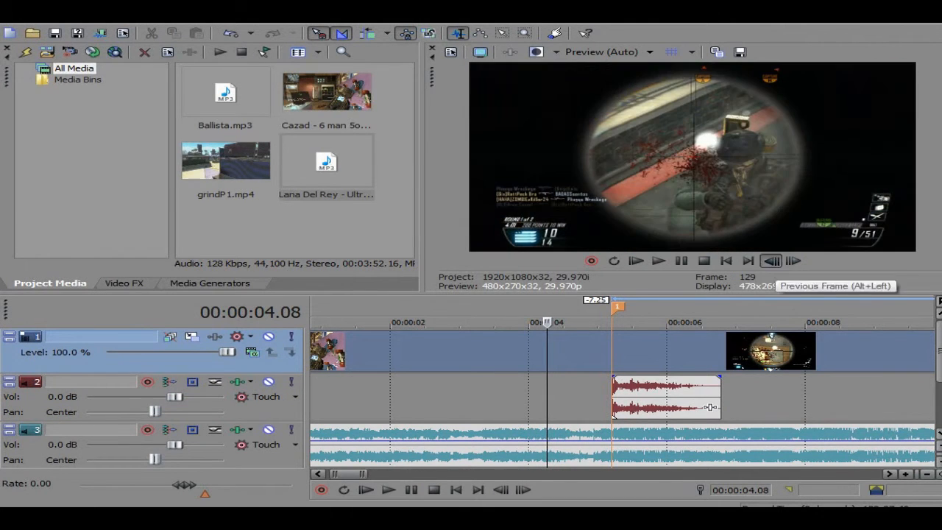
pyautogui.click(771, 260)
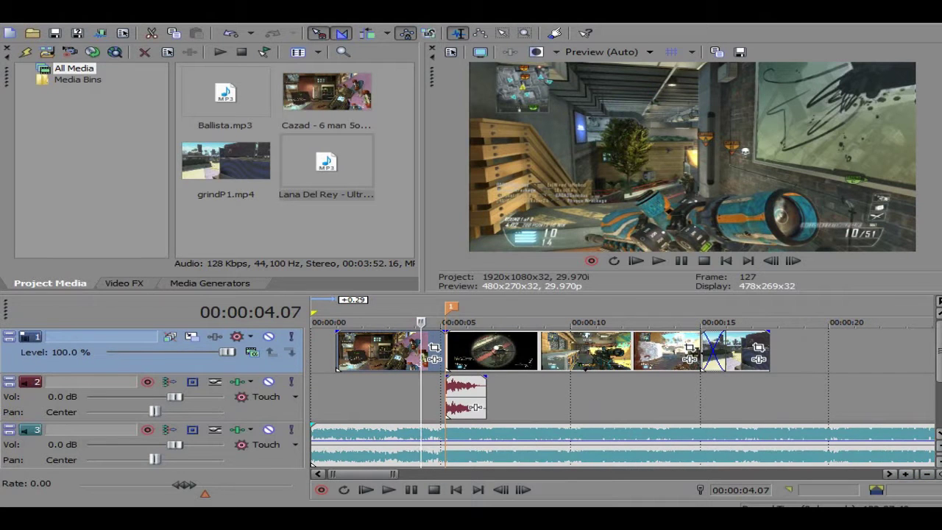
# Step: Insert a velocity envelope on the lead-in clip and ease it with a Slow Fade curve
pyautogui.rightClick(382, 353)
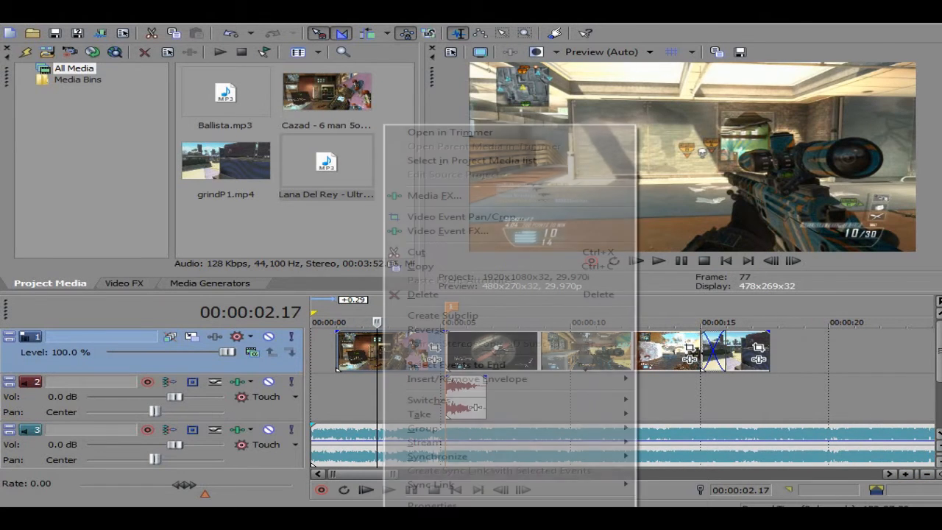
pyautogui.moveTo(467, 378)
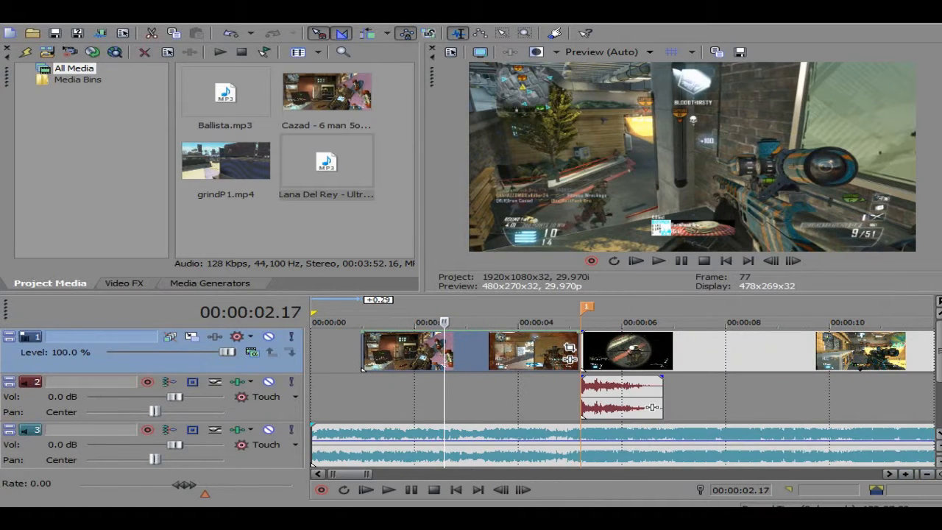
pyautogui.moveTo(576, 350)
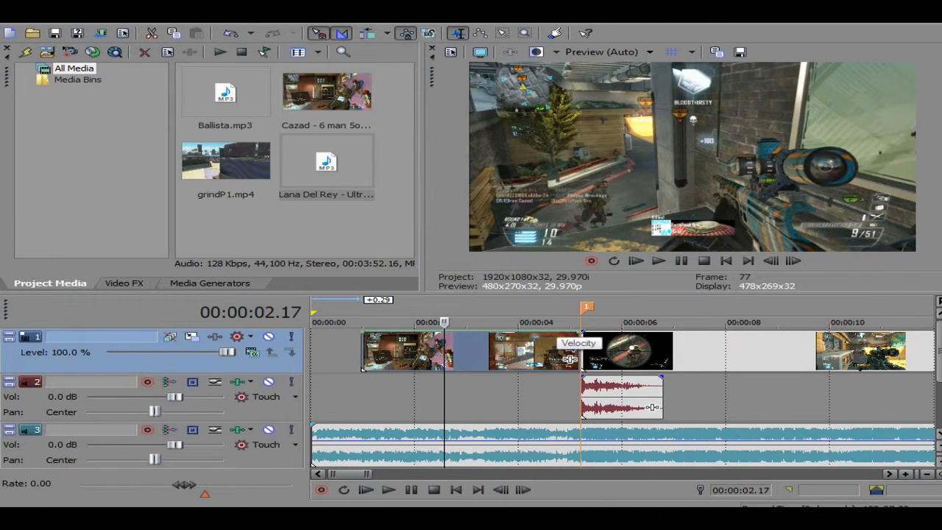
pyautogui.moveTo(414, 350)
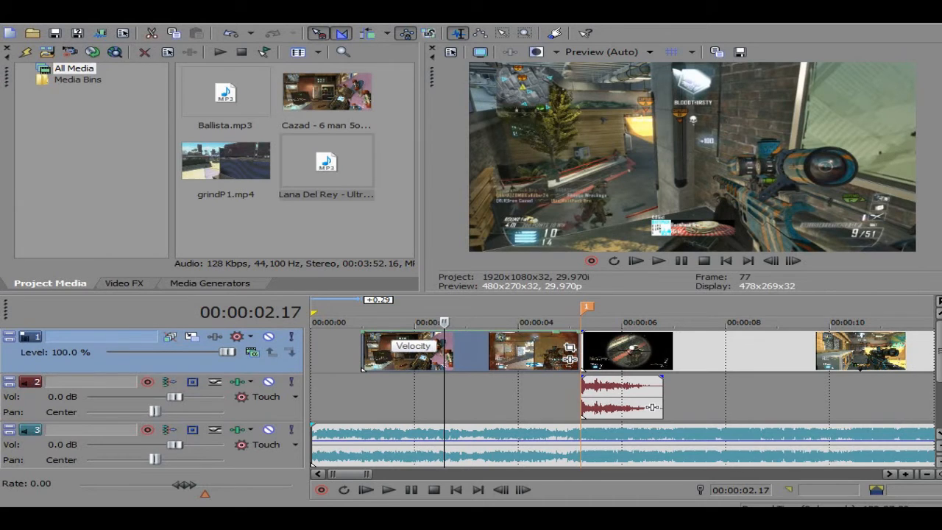
pyautogui.moveTo(477, 359)
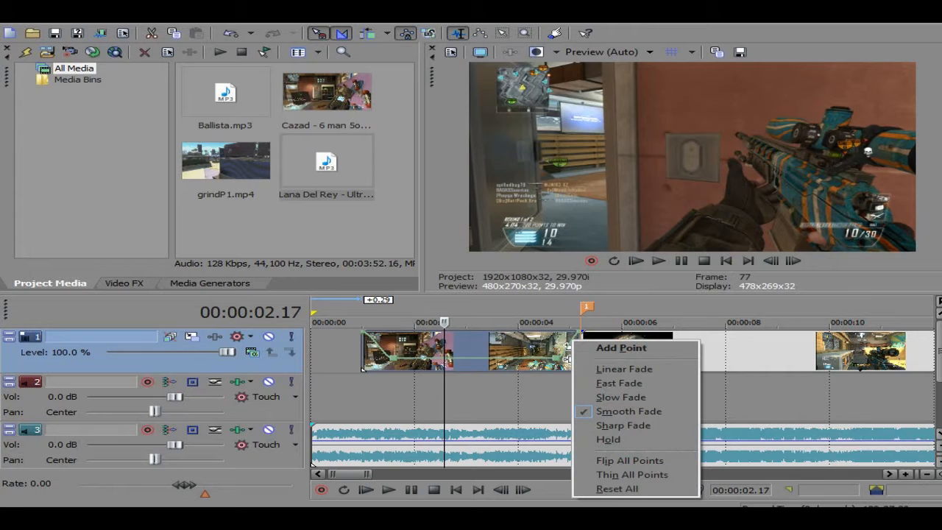
pyautogui.moveTo(621, 398)
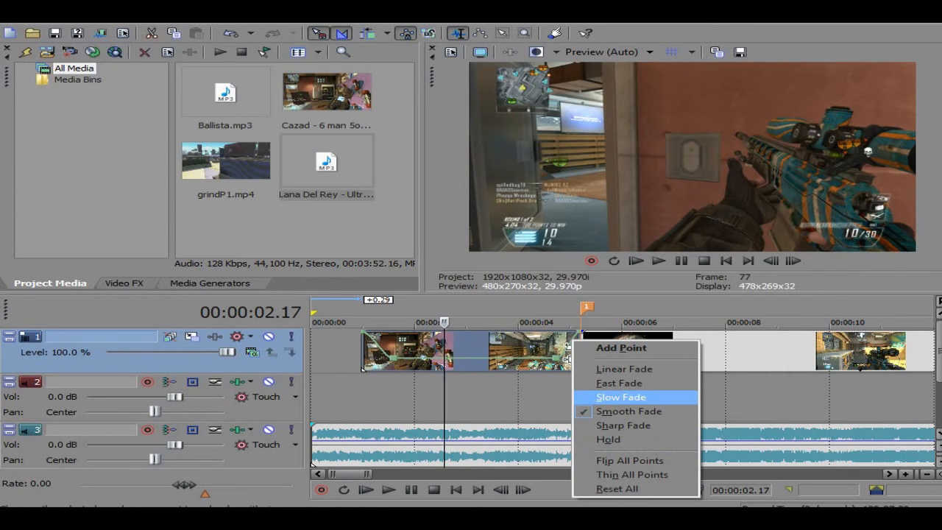
pyautogui.click(621, 397)
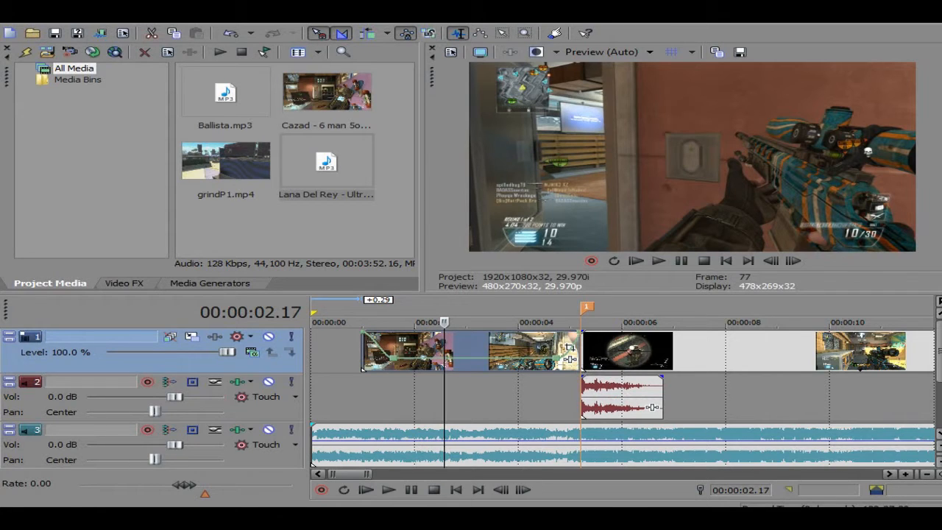
pyautogui.moveTo(400, 360)
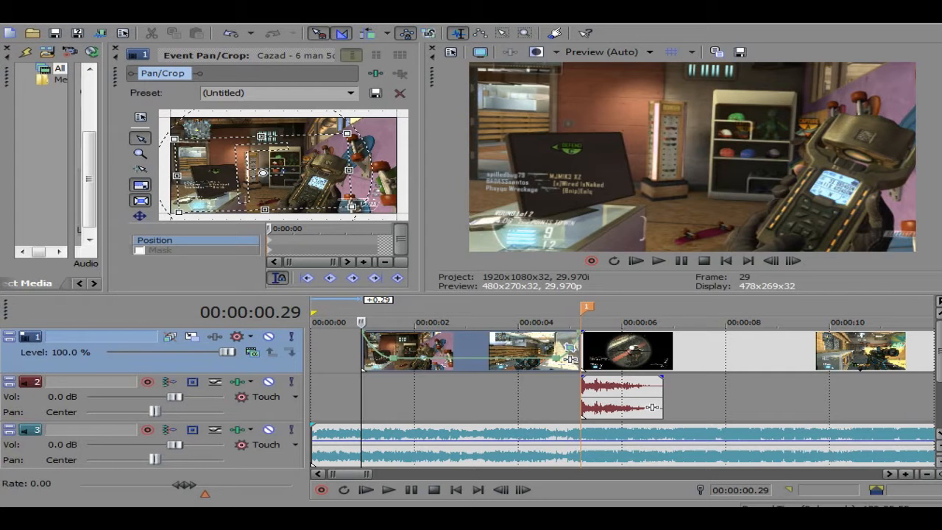
# Step: Select the clip and step back to the frame just before the shot
pyautogui.click(582, 321)
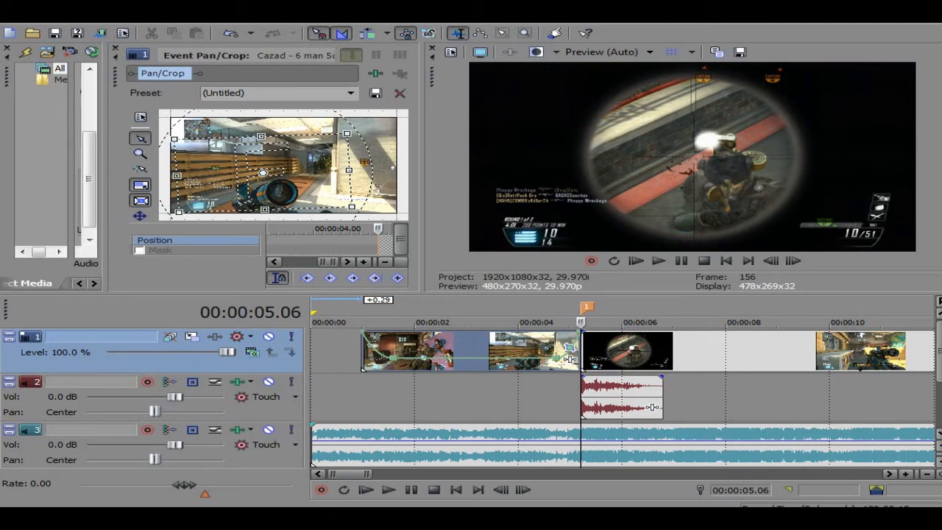
pyautogui.moveTo(772, 261)
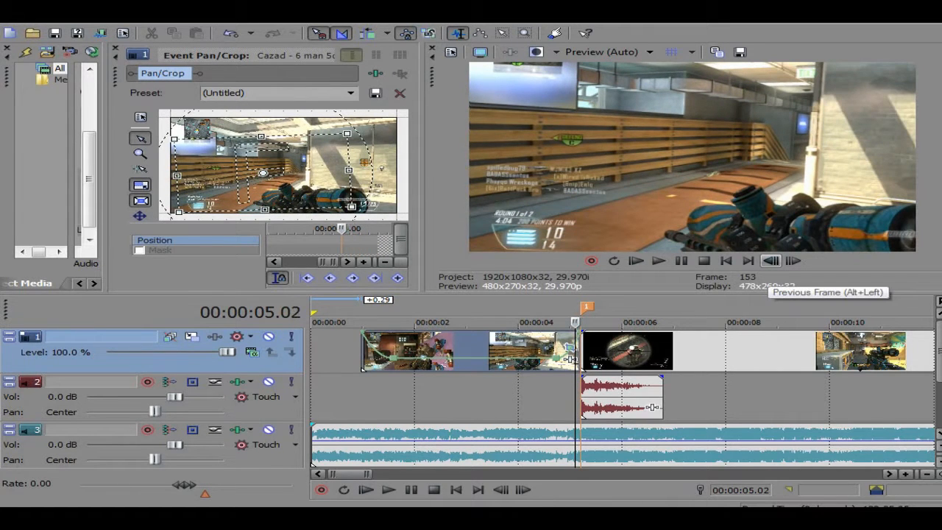
pyautogui.click(771, 260)
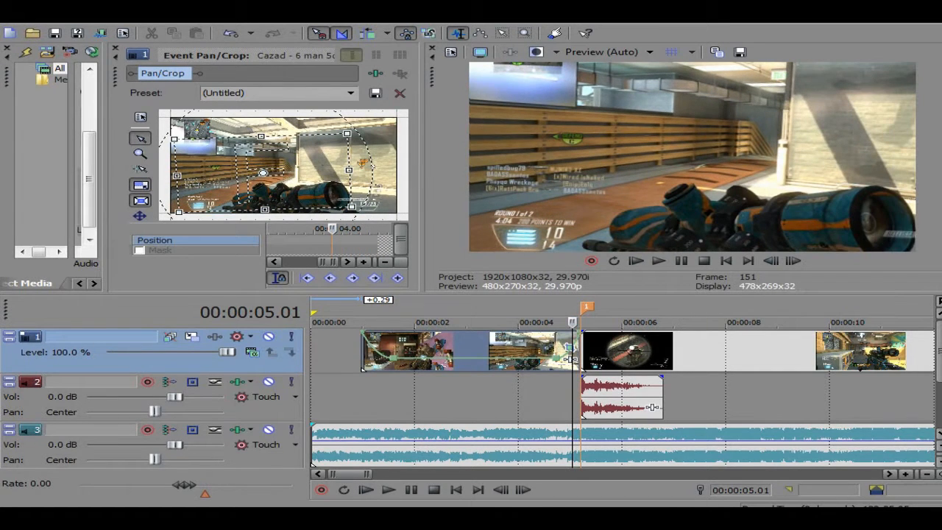
pyautogui.click(397, 276)
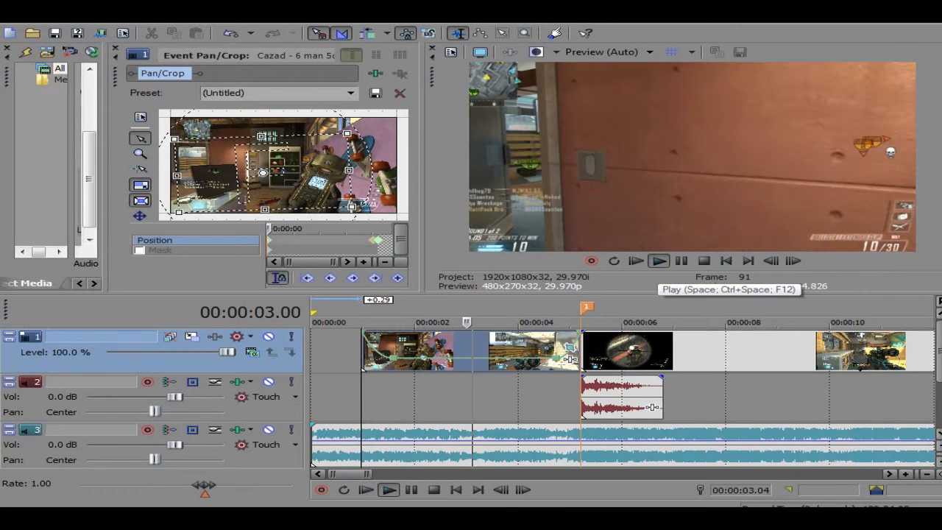
# Step: Play back the zoomed-in clip repeatedly to check the punch-in framing
pyautogui.click(660, 259)
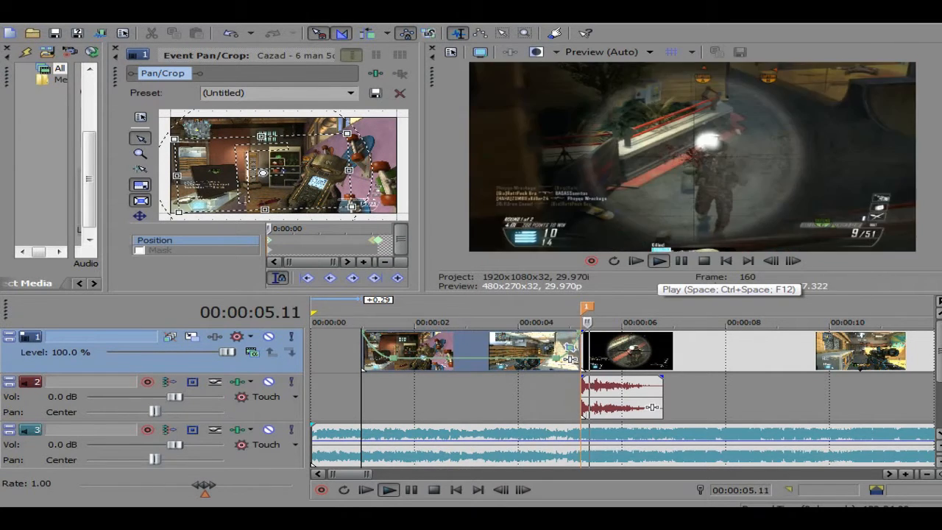
pyautogui.click(659, 259)
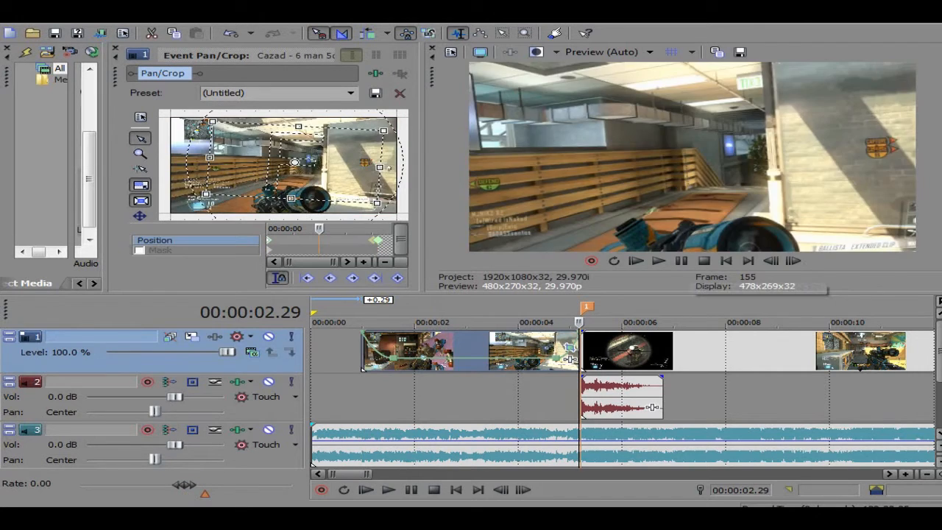
pyautogui.click(388, 488)
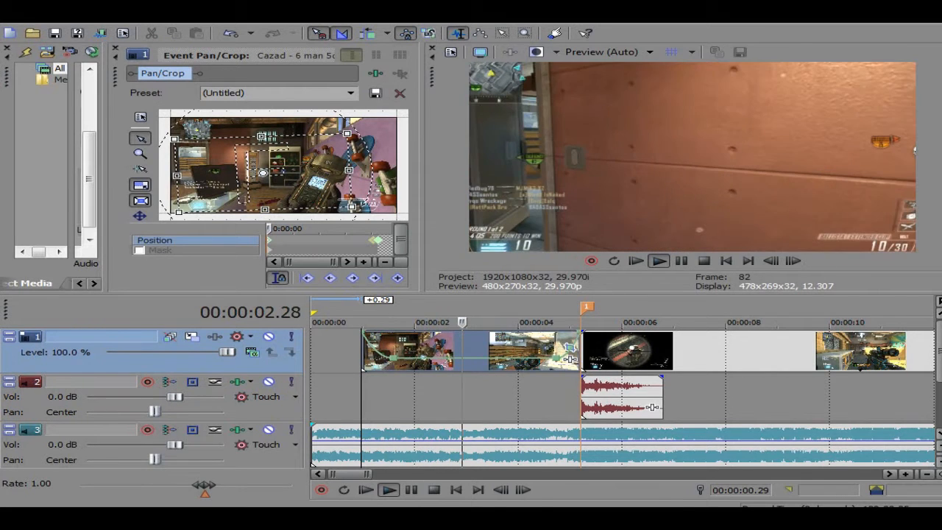
# Step: Stop the preview and drop a marker at the current beat
pyautogui.click(658, 259)
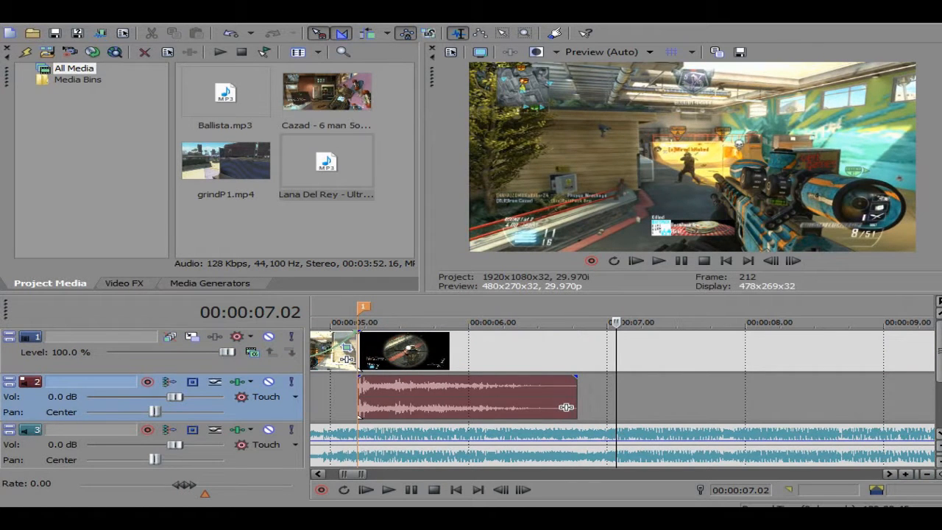
pyautogui.click(771, 261)
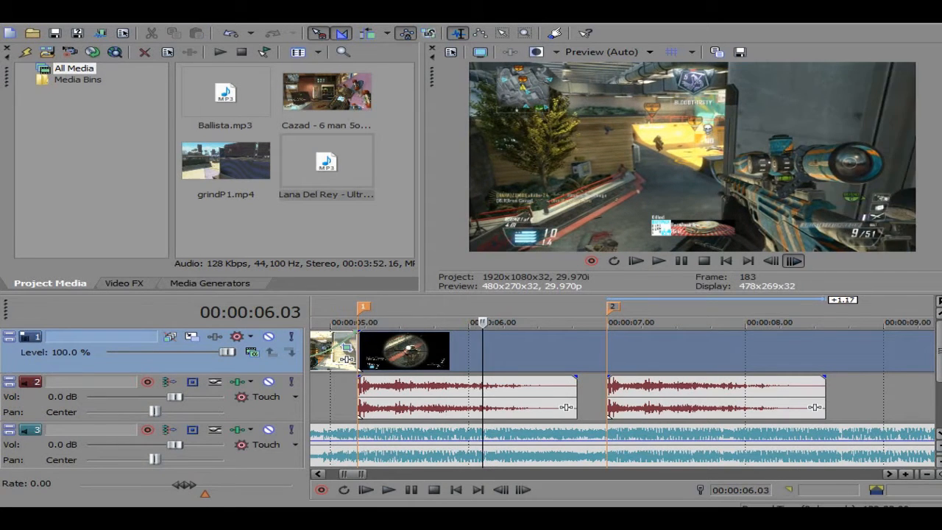
pyautogui.click(793, 261)
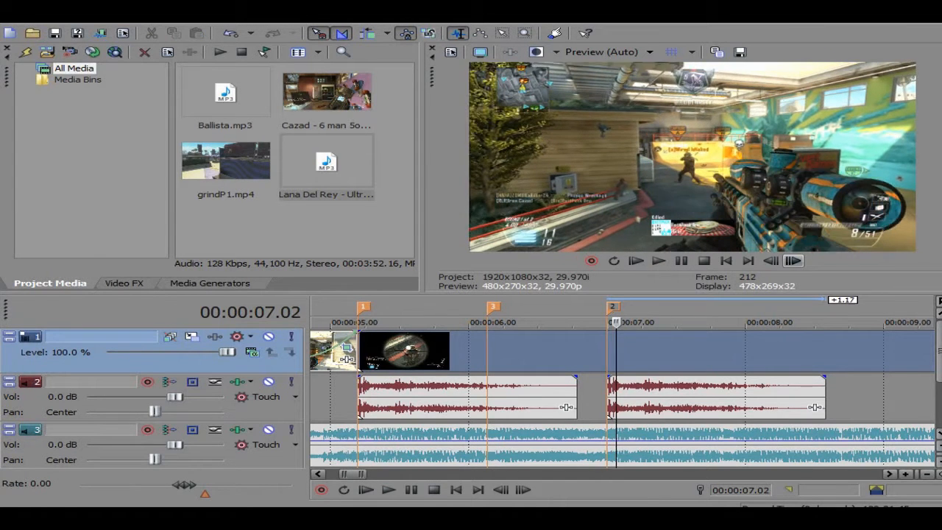
# Step: Step through frames one at a time to find the shot for the next marker
pyautogui.click(771, 261)
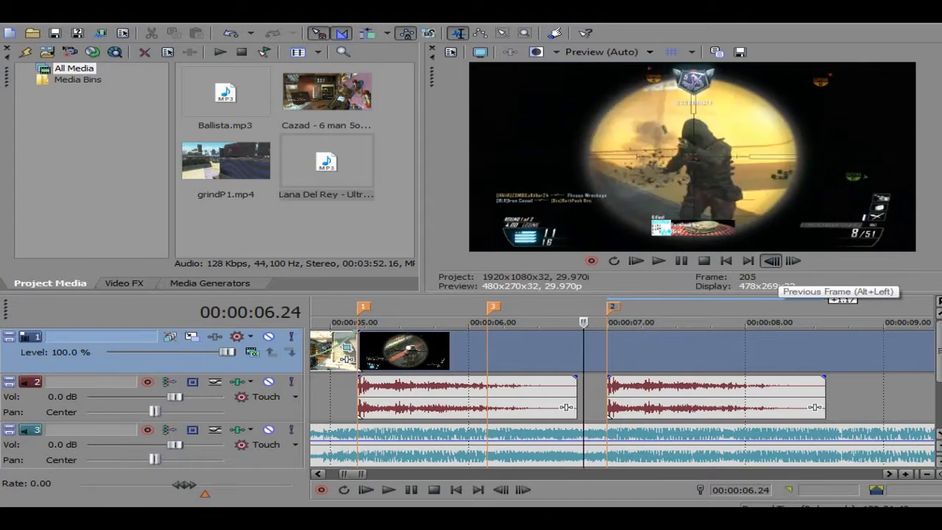
pyautogui.click(771, 259)
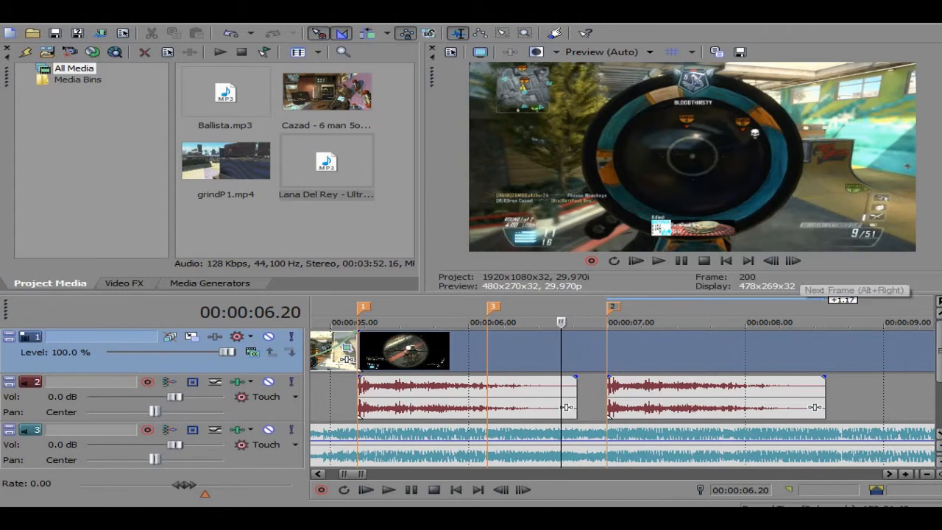
pyautogui.click(792, 260)
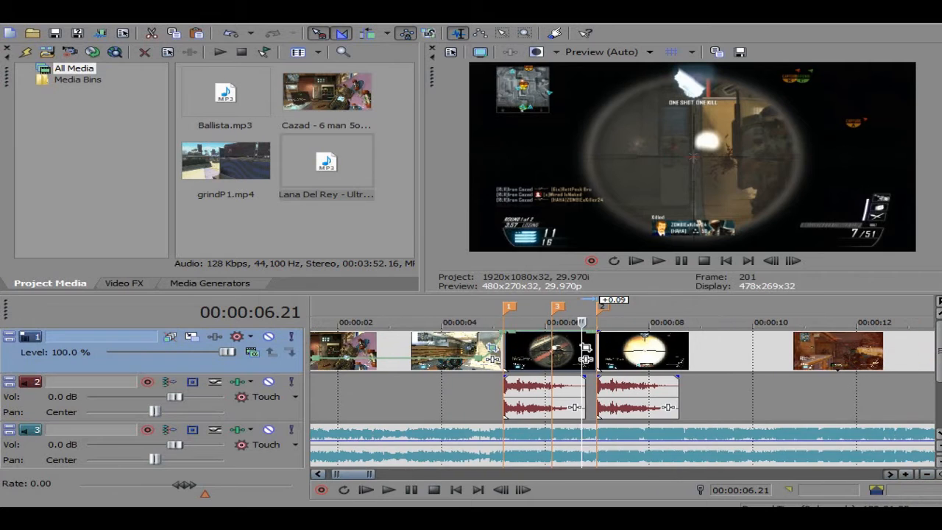
# Step: Scroll the timeline right to the clips under the gun sounds
pyautogui.hscroll(3)
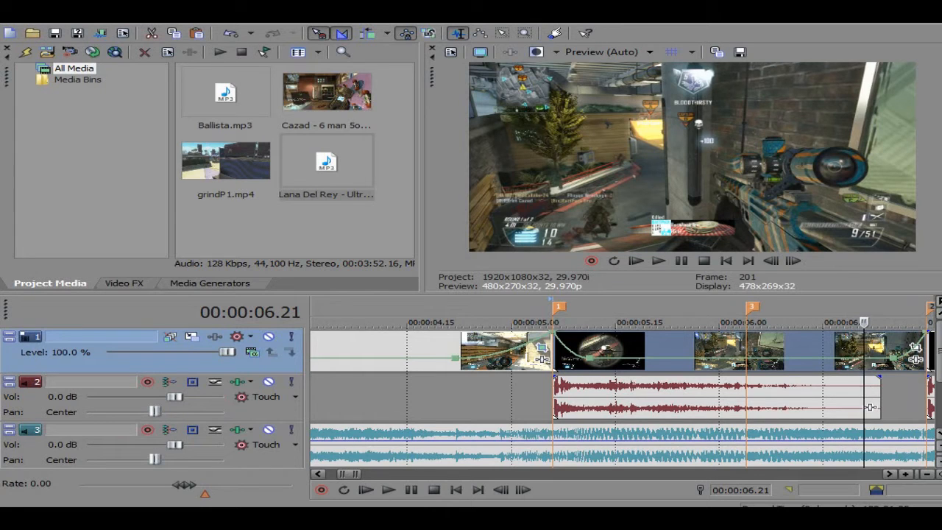
pyautogui.moveTo(753, 369)
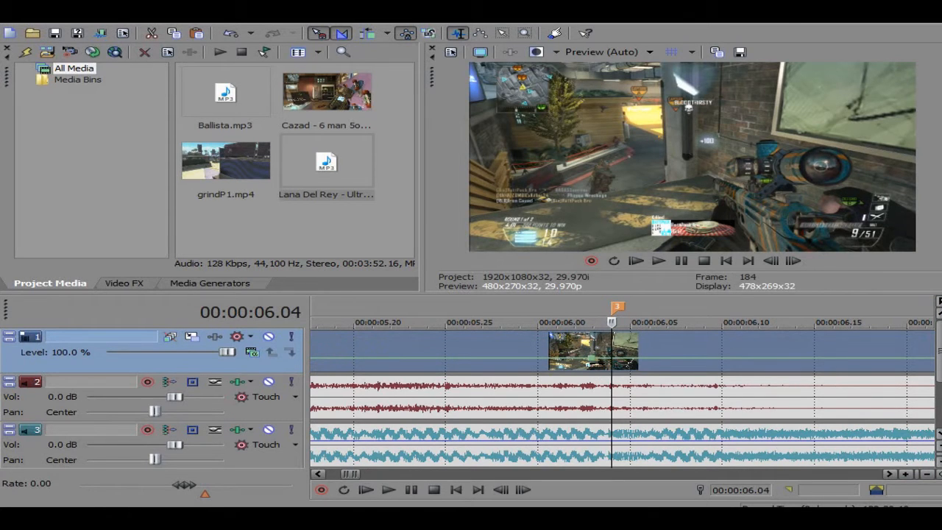
pyautogui.moveTo(611, 359)
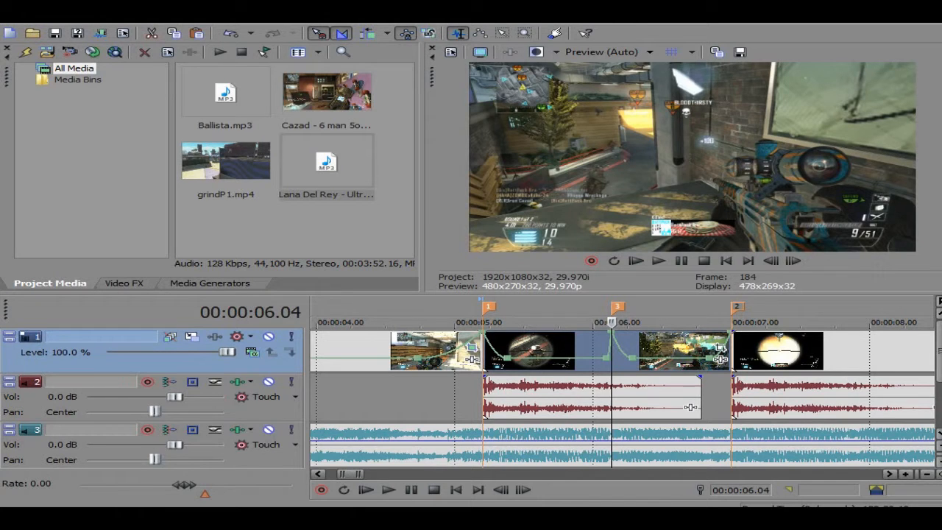
# Step: Play the velocity-ramped section between the markers, then stop playback
pyautogui.click(482, 322)
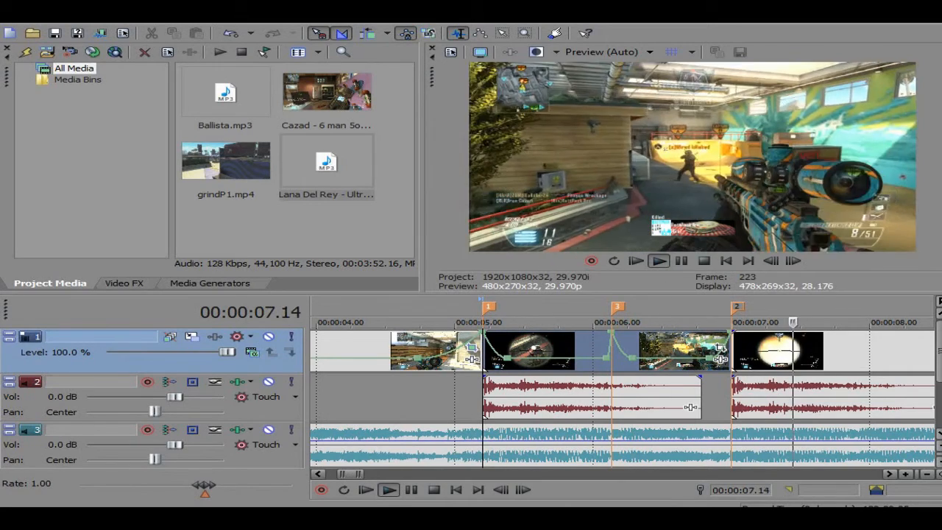
pyautogui.click(777, 322)
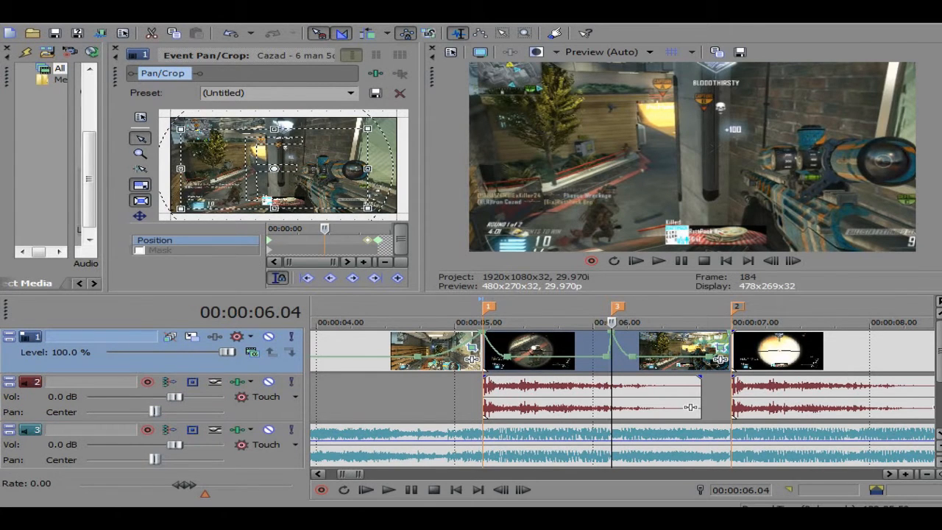
pyautogui.moveTo(771, 260)
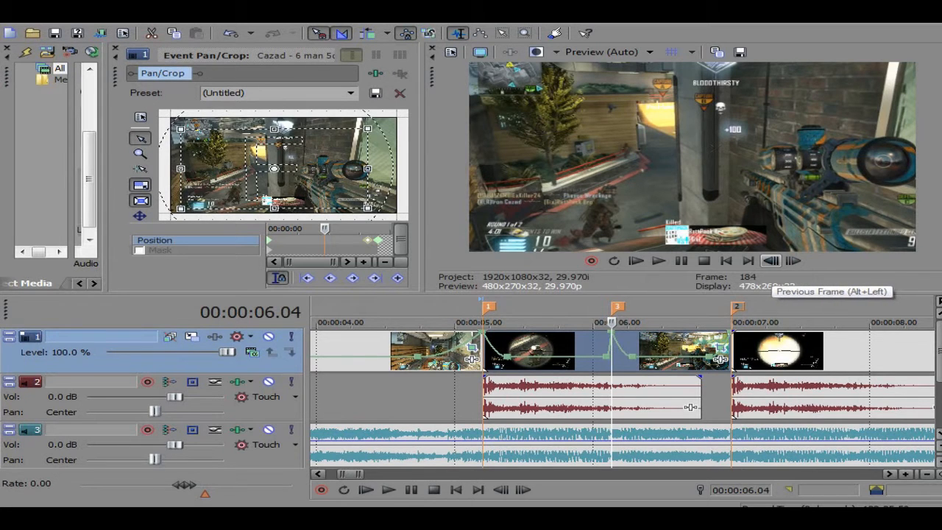
# Step: Step back two frames and bring up options on the pan/crop framing for a keyframe
pyautogui.click(770, 261)
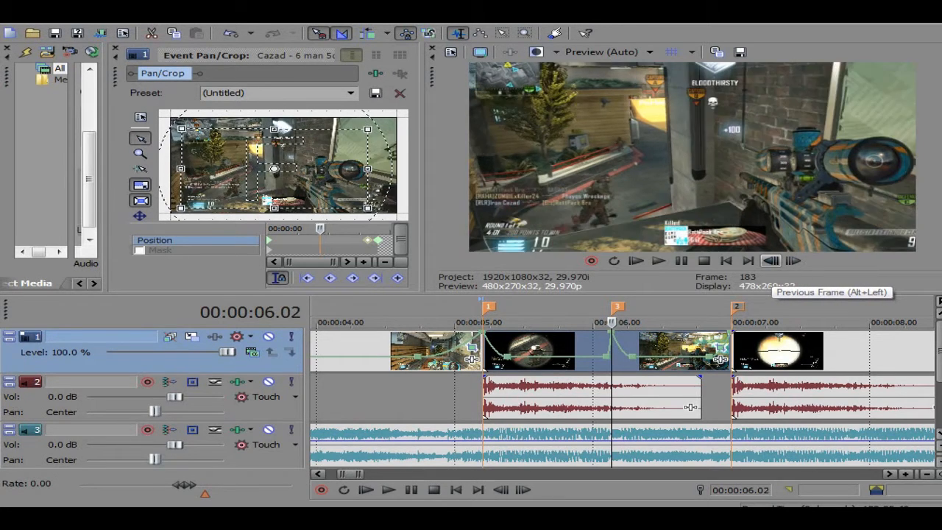
pyautogui.click(792, 259)
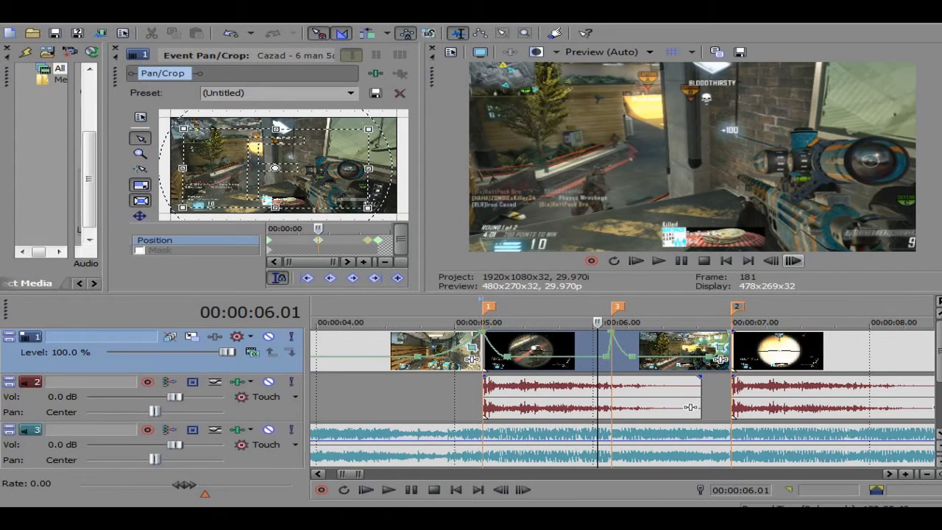
pyautogui.rightClick(318, 242)
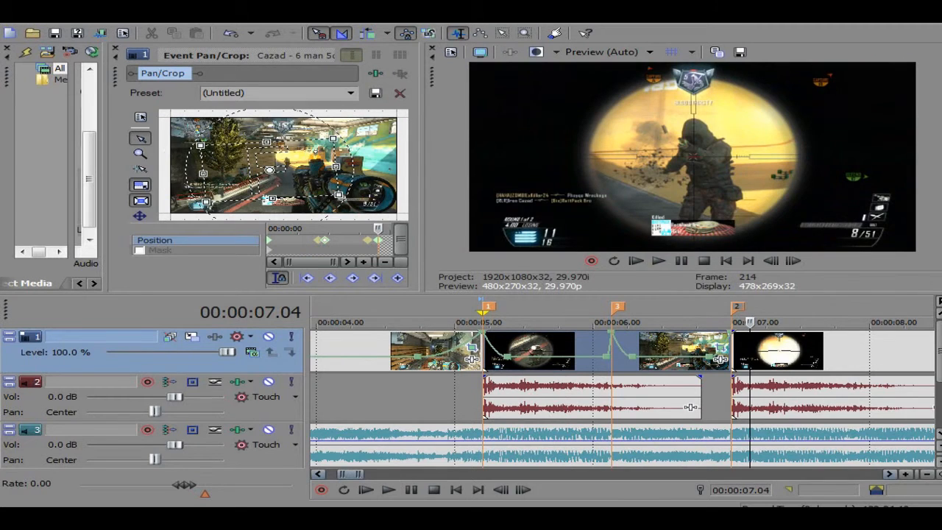
# Step: Replay the section around eight seconds and bring up options for the scope clip's pan/crop frame
pyautogui.click(389, 489)
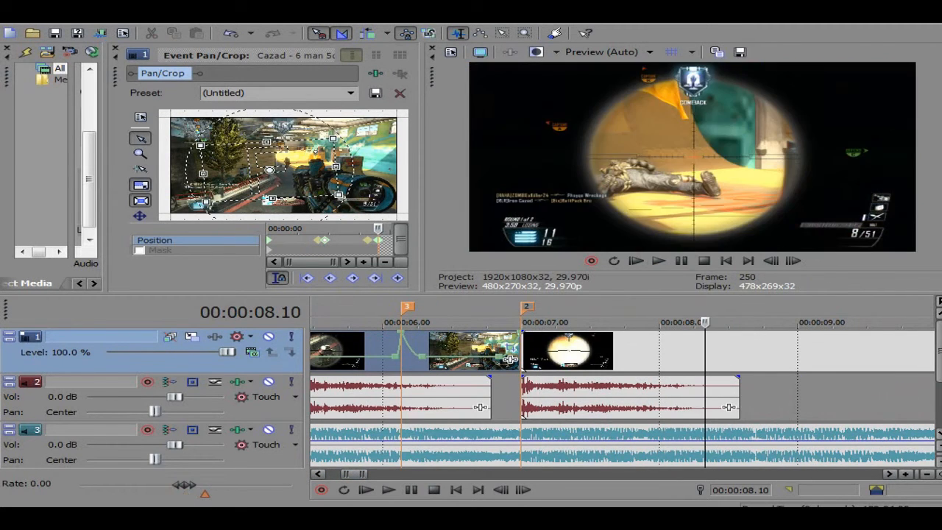
pyautogui.click(389, 489)
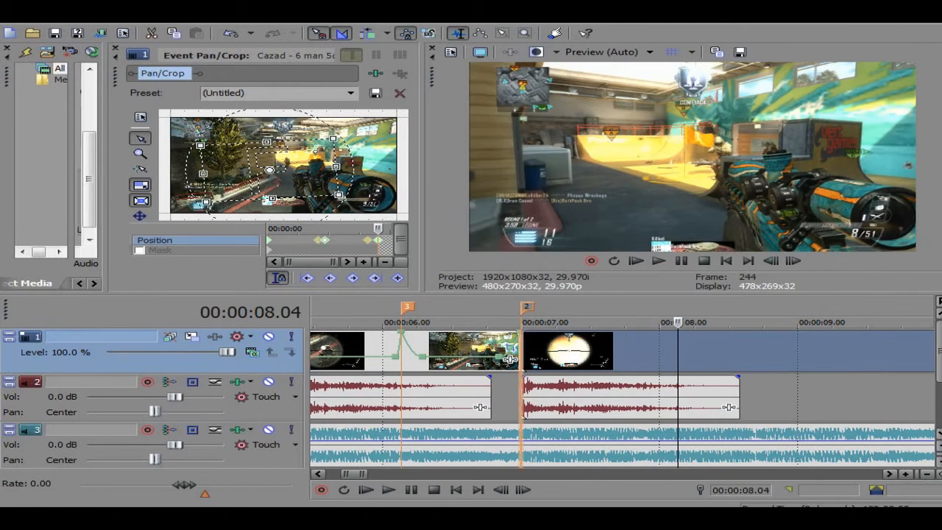
pyautogui.click(658, 259)
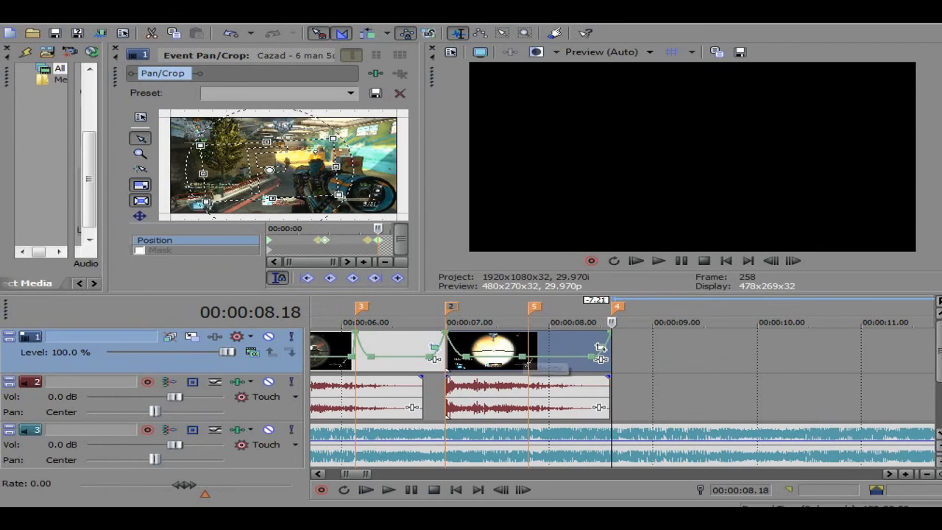
pyautogui.rightClick(600, 357)
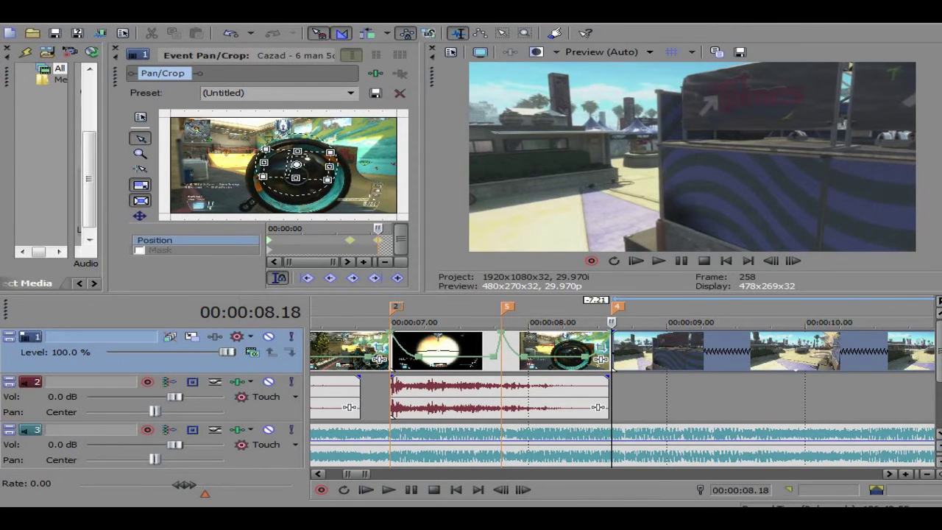
# Step: Drag the framing corners to zoom in tightly on the sniper scope
pyautogui.moveTo(297, 165); pyautogui.dragTo(368, 203)
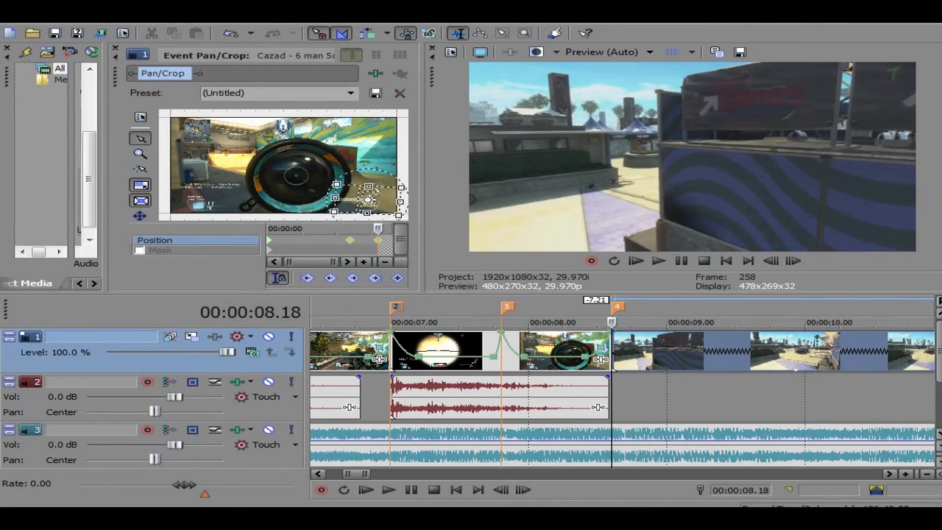
pyautogui.moveTo(368, 198); pyautogui.dragTo(341, 203)
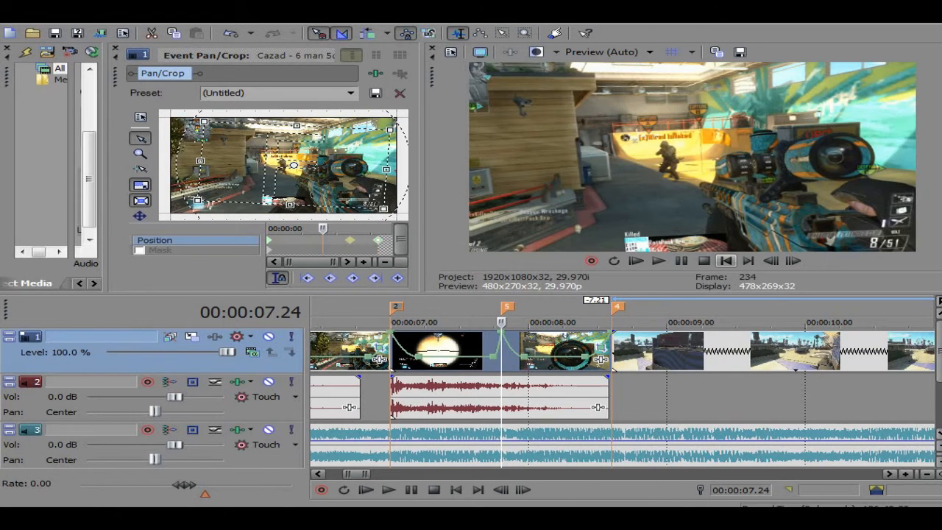
pyautogui.moveTo(771, 261)
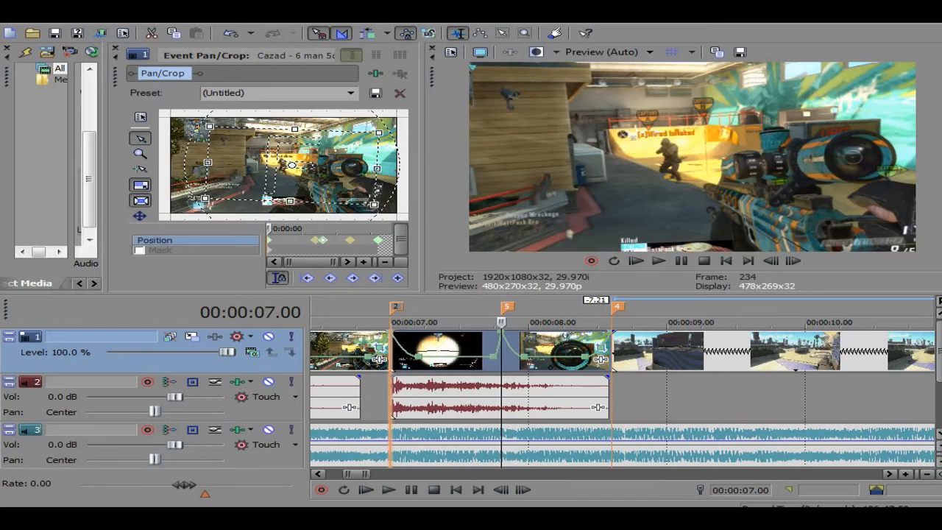
# Step: Preview the street clip to the beat and trim its end back to the marker
pyautogui.click(389, 489)
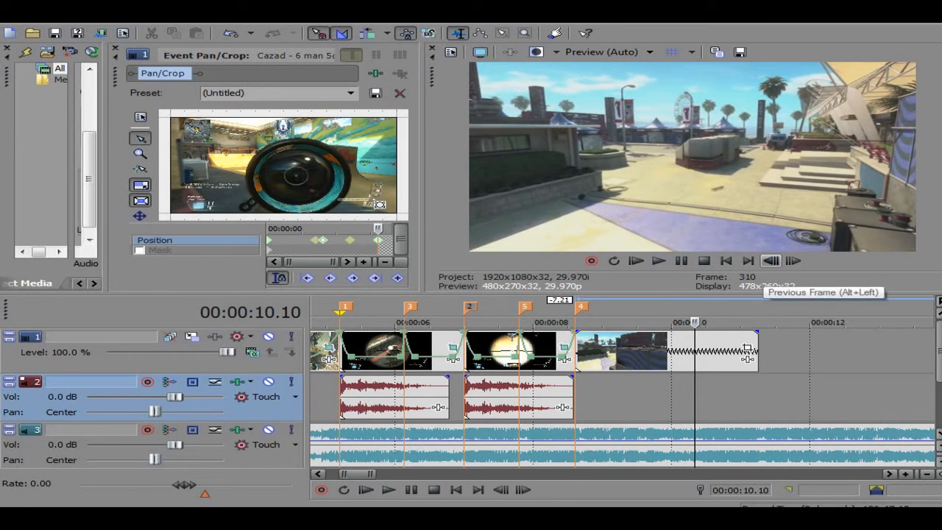
pyautogui.click(659, 259)
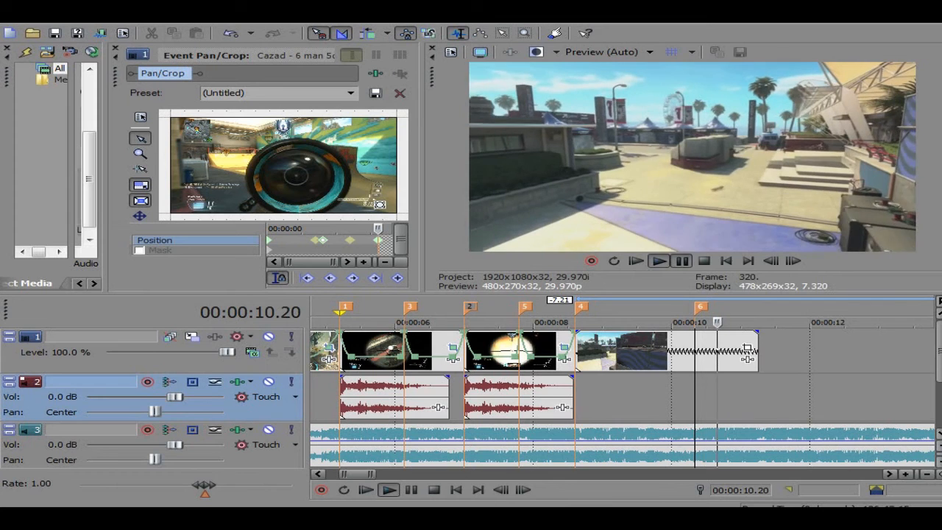
pyautogui.click(656, 259)
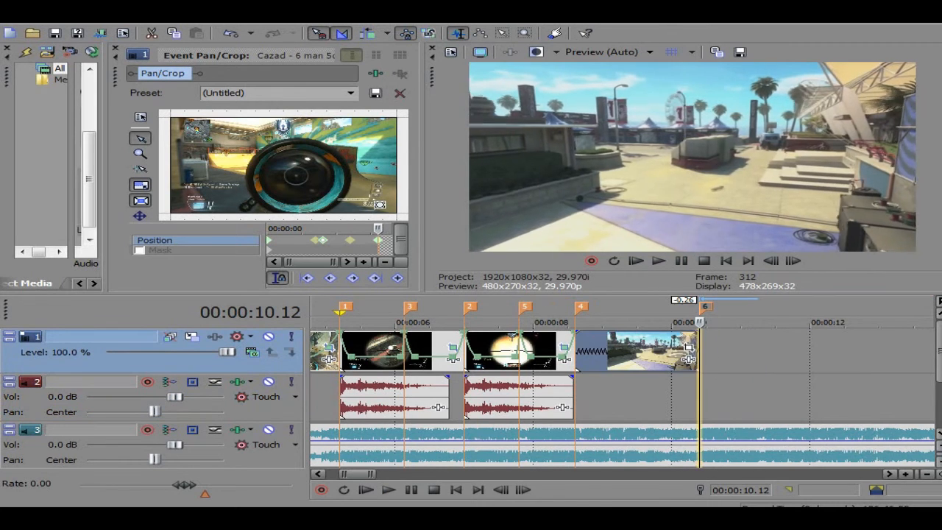
pyautogui.rightClick(633, 352)
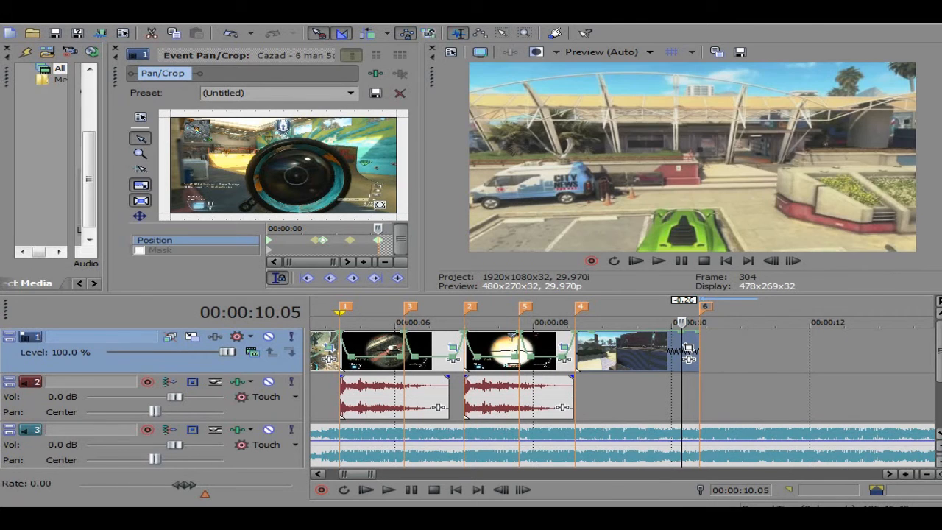
pyautogui.moveTo(689, 358)
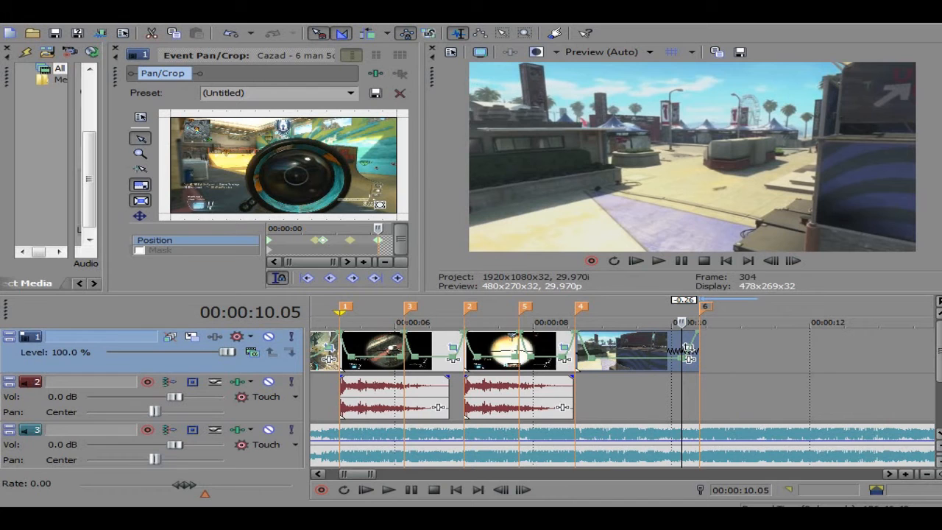
pyautogui.moveTo(670, 358)
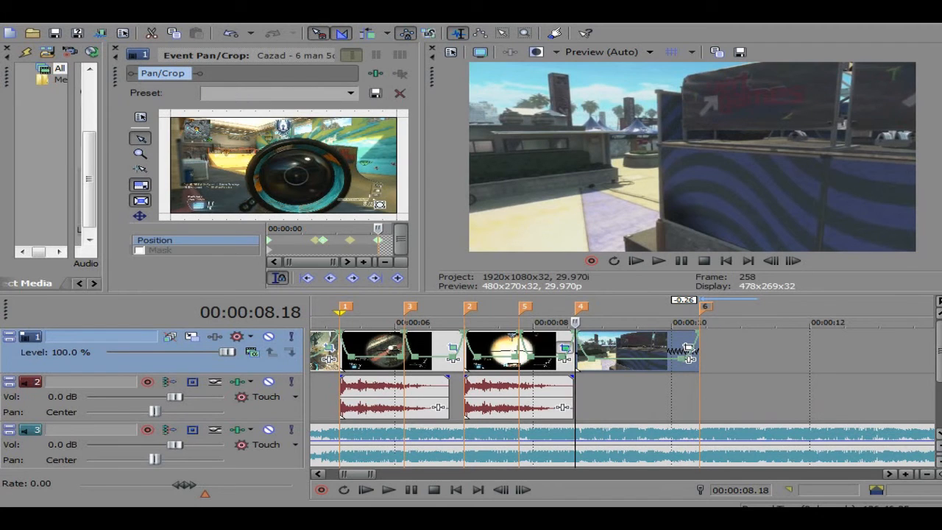
# Step: Bring up Video Event Pan/Crop for the final street clip
pyautogui.rightClick(376, 235)
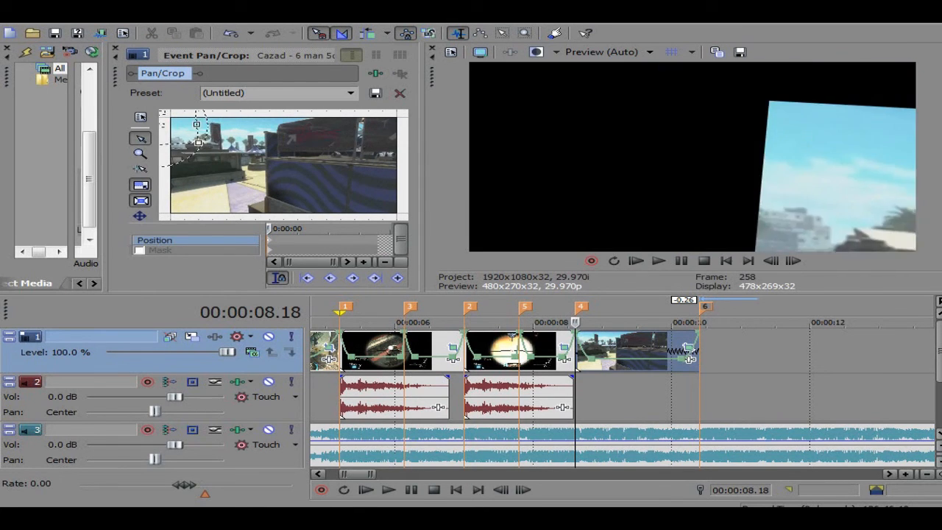
# Step: Shrink the pan/crop frame so the street scene zooms in
pyautogui.moveTo(199, 147); pyautogui.dragTo(199, 139)
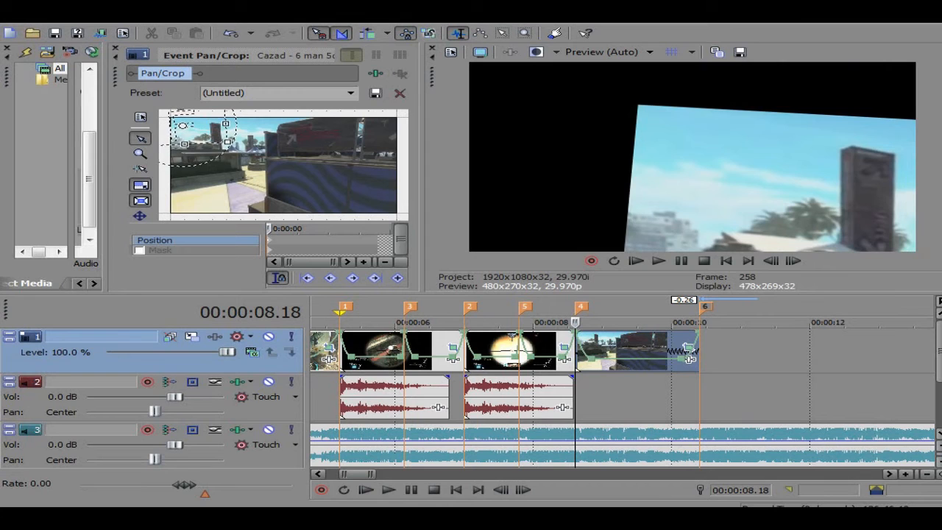
pyautogui.moveTo(203, 155); pyautogui.dragTo(184, 129)
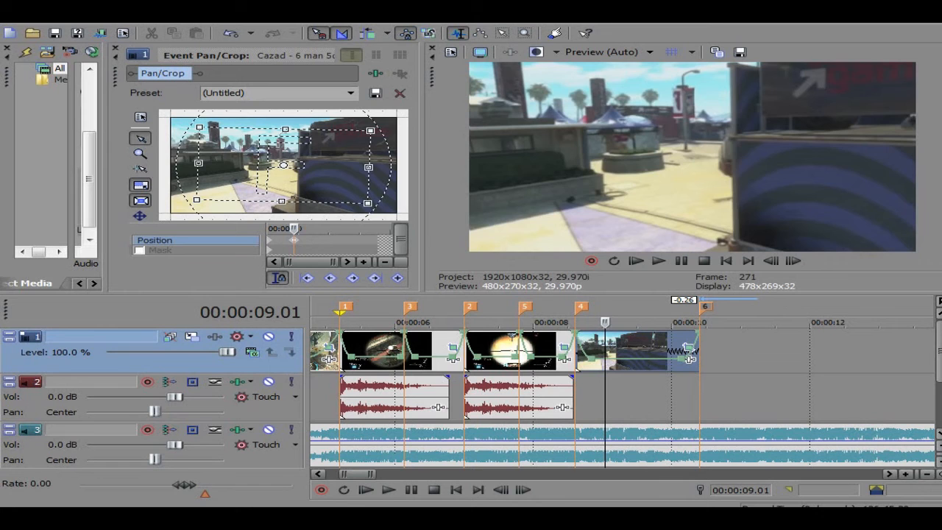
# Step: Move to a later point in the clip and center the zoomed pan/crop frame
pyautogui.moveTo(286, 168); pyautogui.dragTo(228, 145)
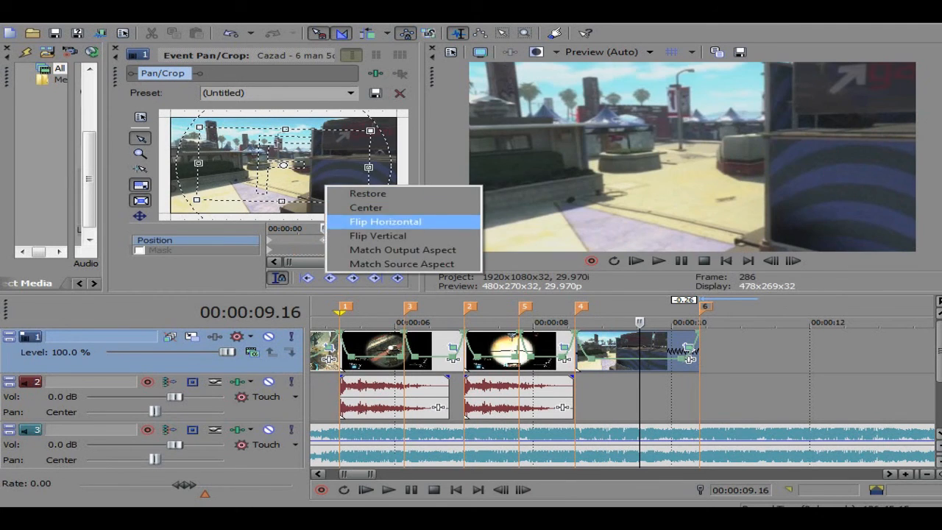
pyautogui.moveTo(365, 206)
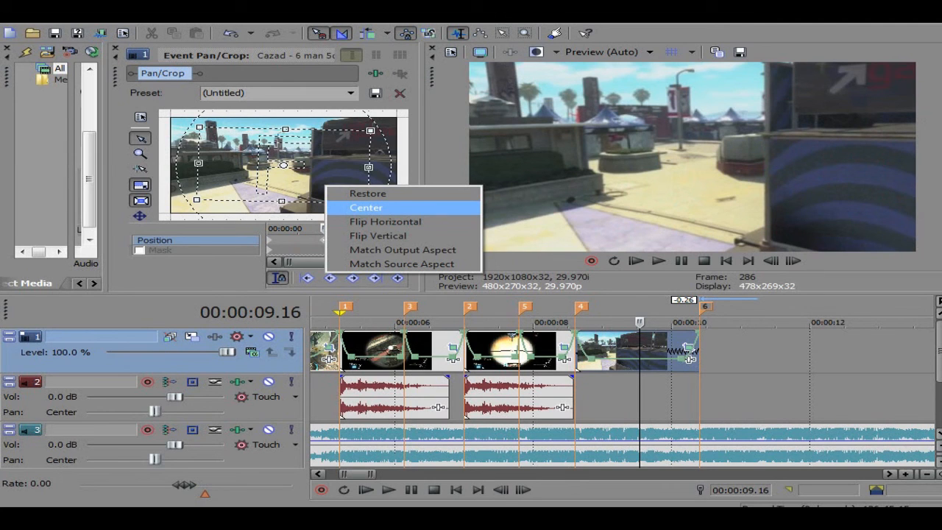
pyautogui.click(365, 206)
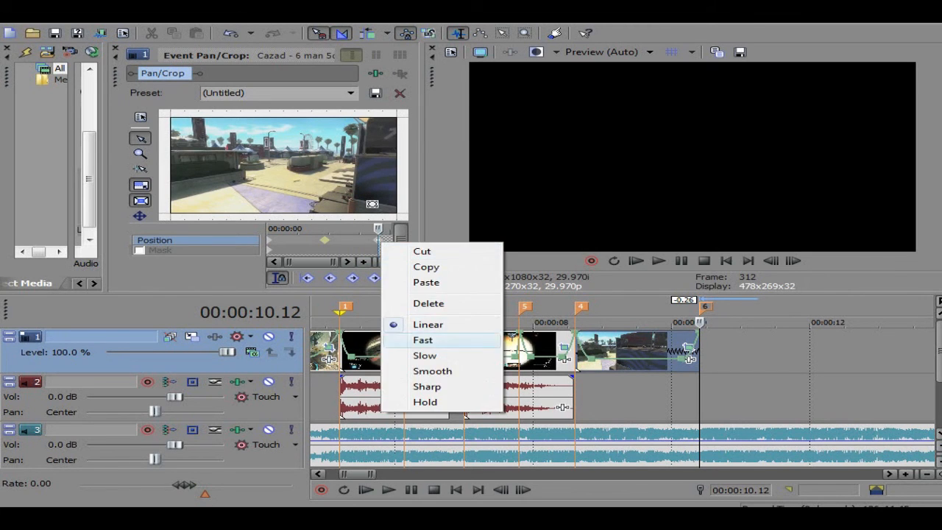
# Step: Give the zoom keyframe a Fast interpolation and review the result
pyautogui.click(422, 338)
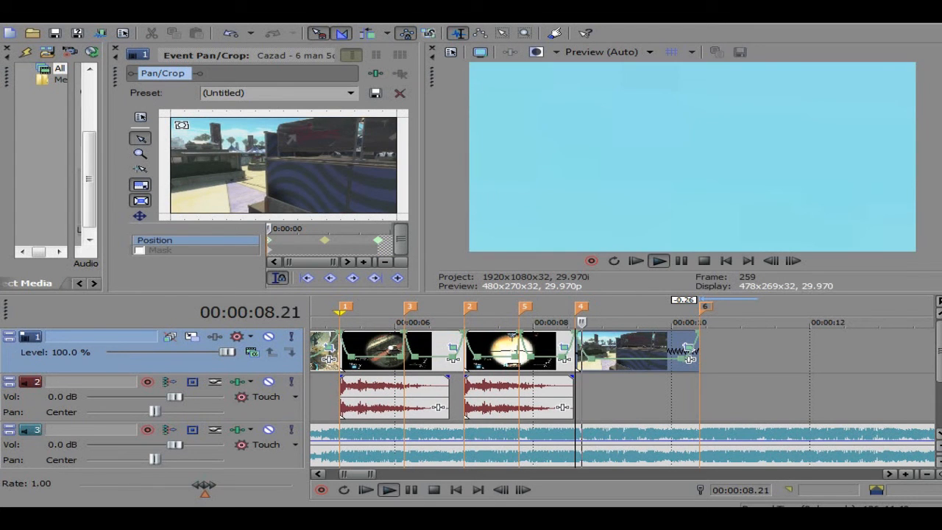
pyautogui.click(658, 259)
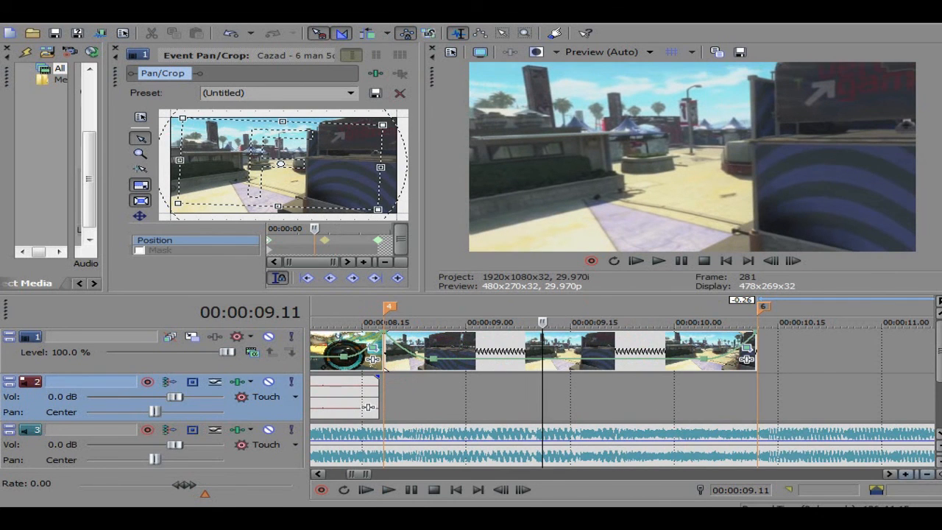
pyautogui.click(388, 489)
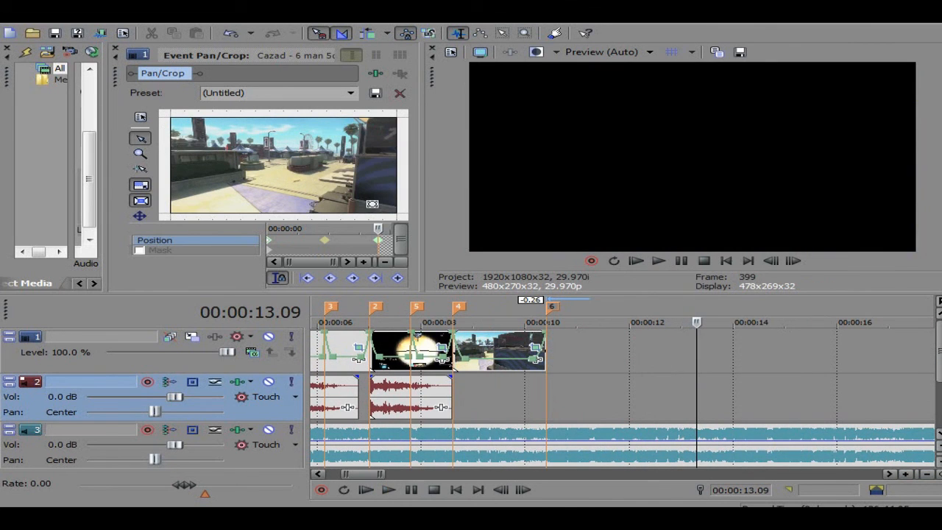
pyautogui.click(389, 488)
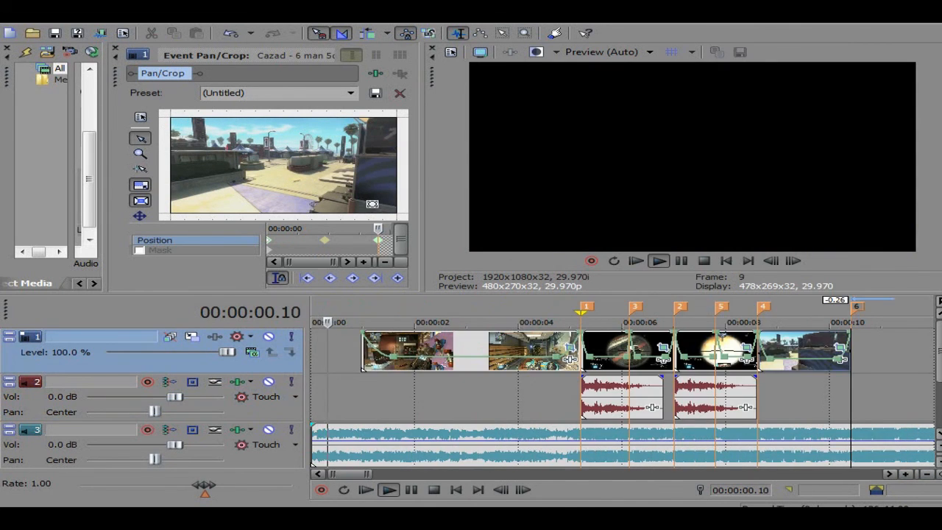